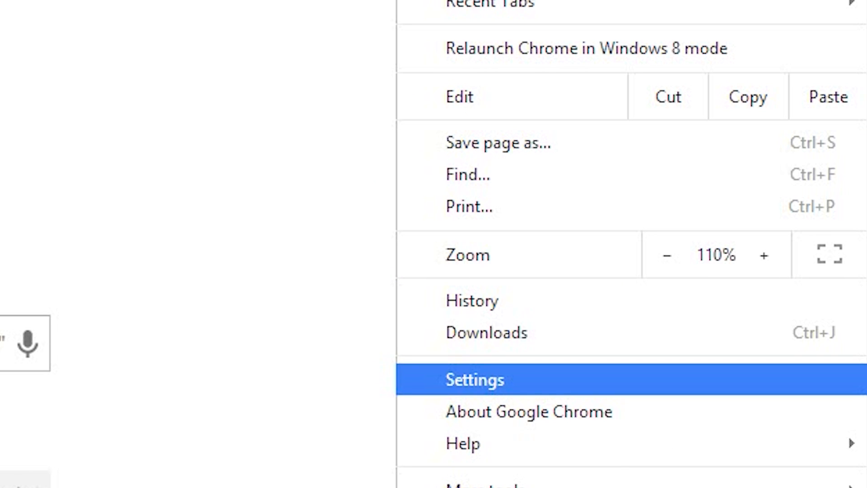
- Open Chrome's Settings page from the browser menu
{"action": "left_click", "coordinate": [474, 379]}
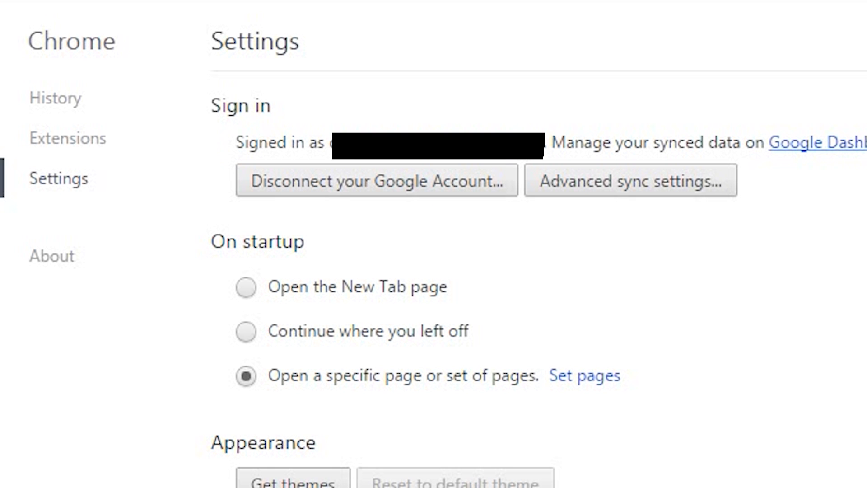
{"action": "double_click", "coordinate": [259, 143]}
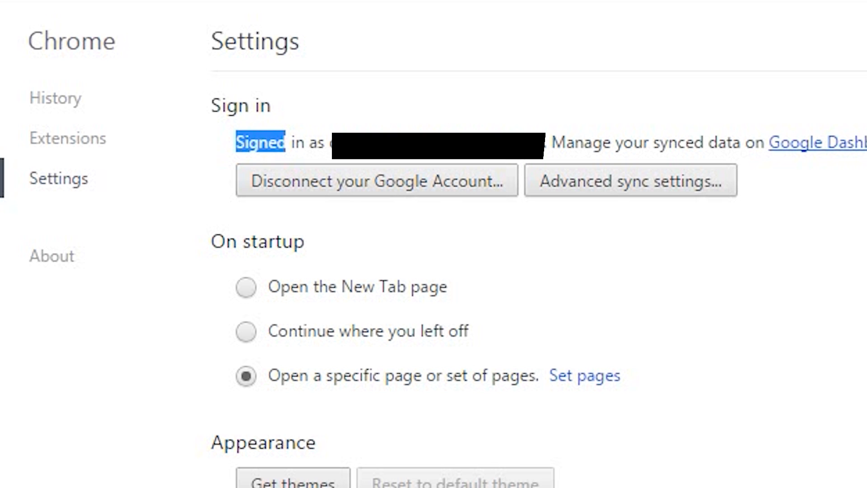
- Open Google Cloud Print management and start adding classic printers
{"action": "scroll", "scroll_direction": "down", "scroll_amount": 3}
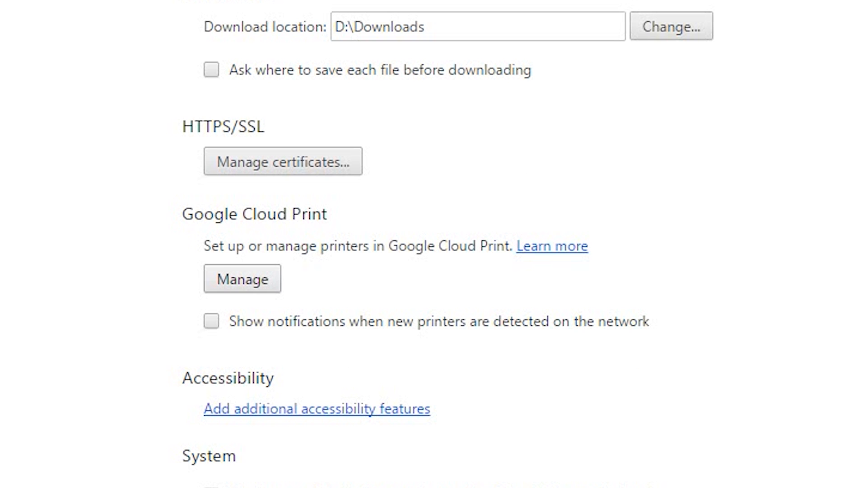
{"action": "left_click", "coordinate": [241, 278]}
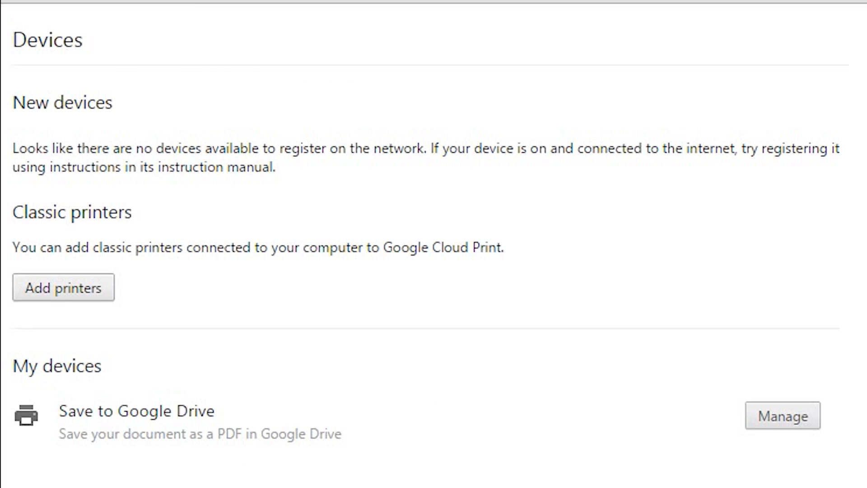
{"action": "left_click", "coordinate": [63, 287]}
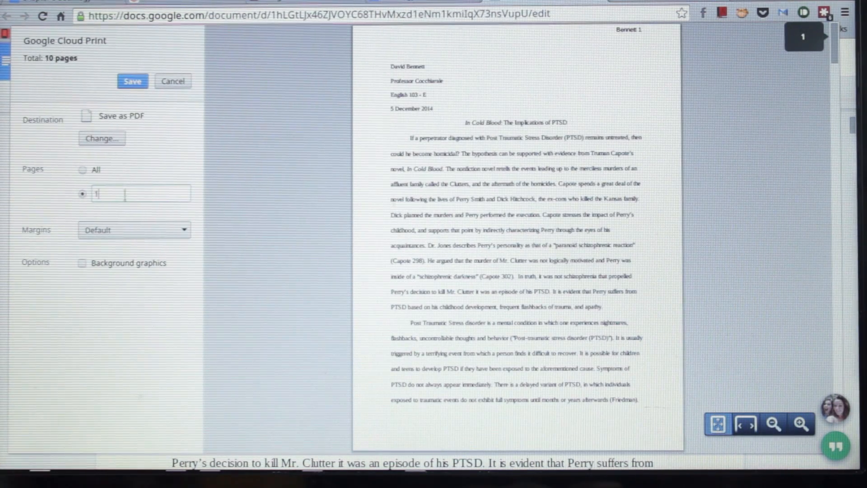
- Switch the destination to Canon MX340 series Printer WS and print page 1
{"action": "left_click", "coordinate": [102, 138]}
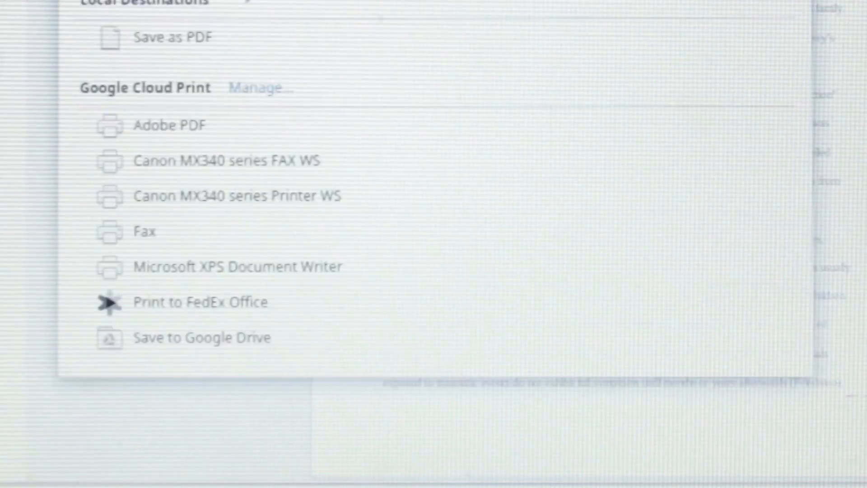
{"action": "mouse_move", "coordinate": [303, 169]}
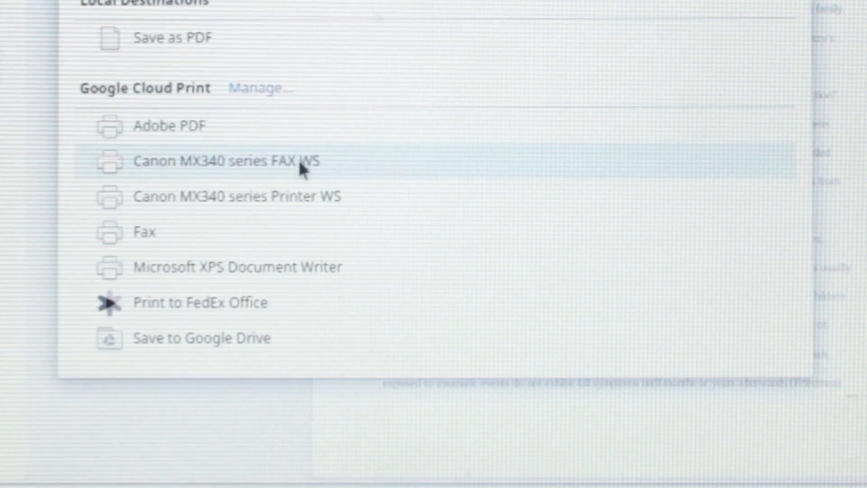
{"action": "mouse_move", "coordinate": [300, 197]}
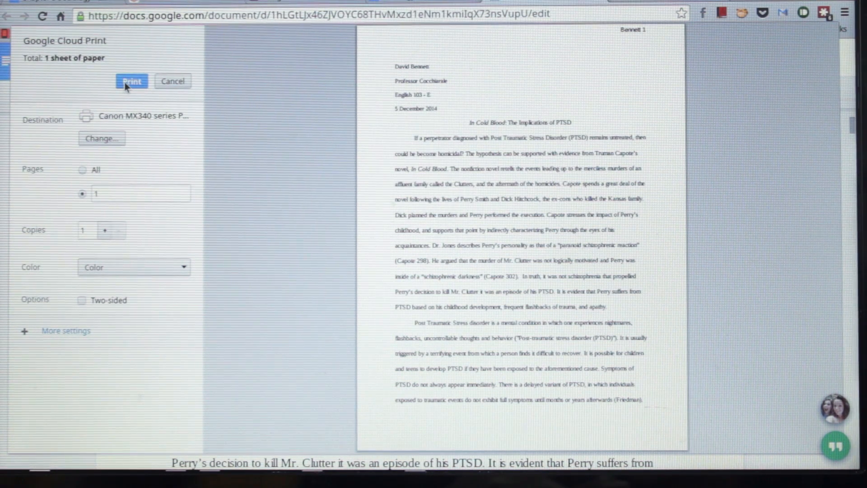
{"action": "left_click", "coordinate": [132, 81]}
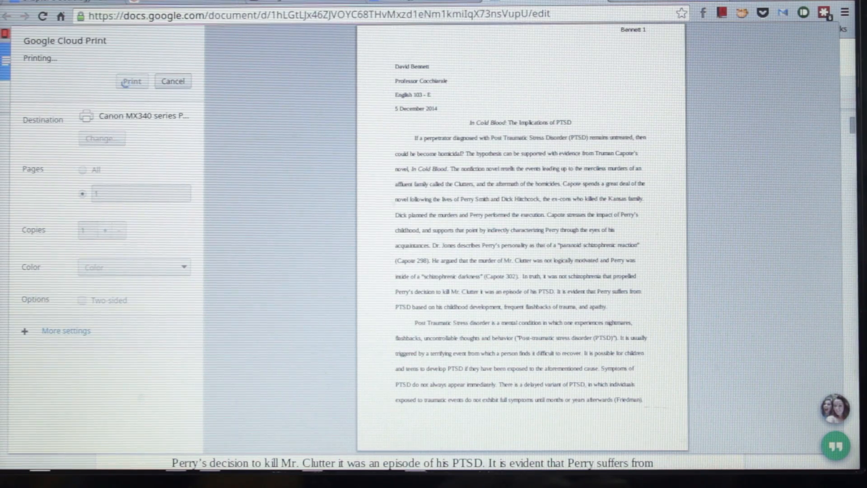